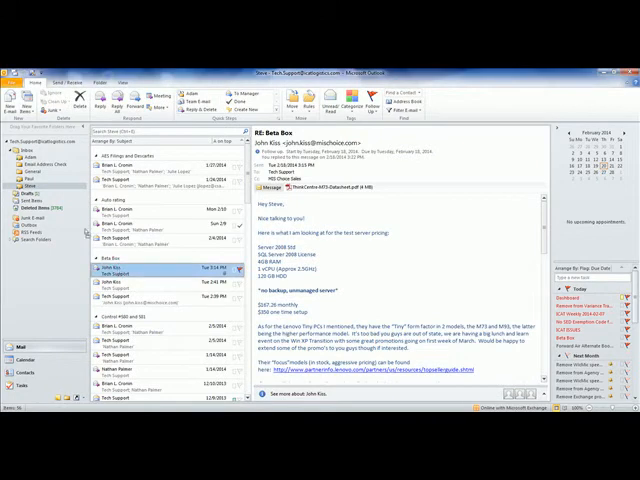
click(25, 171)
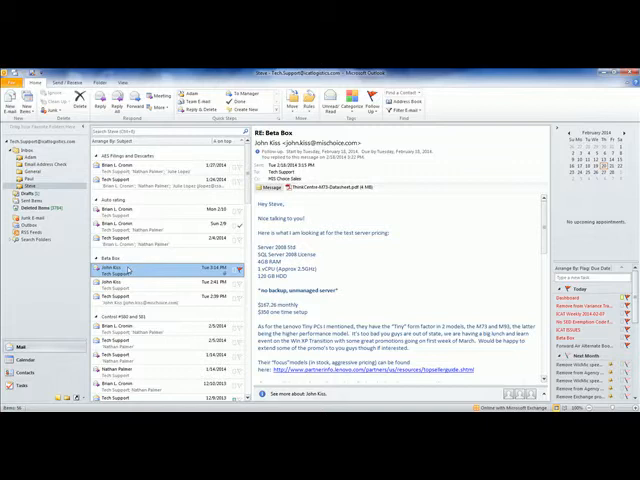
mouse_move(130, 296)
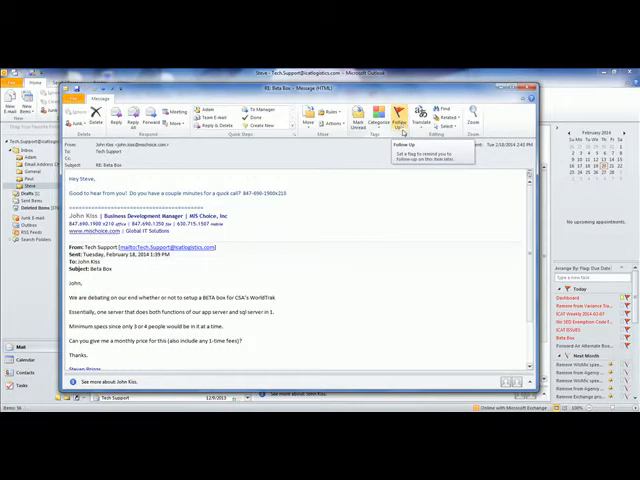
Flag the Beta Box message with a custom follow-up, then show Mail options
click(402, 113)
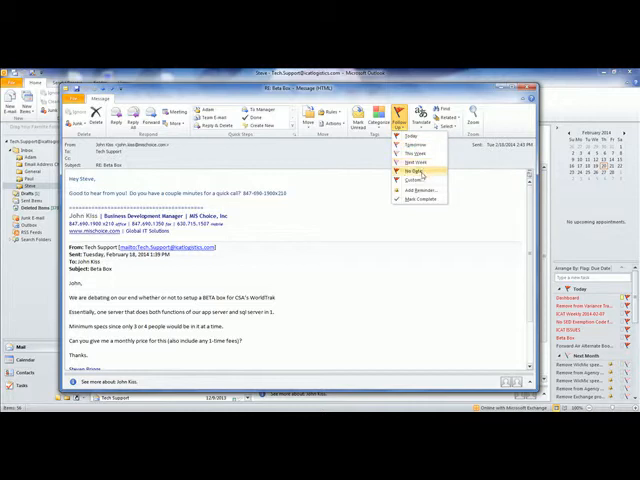
mouse_move(417, 179)
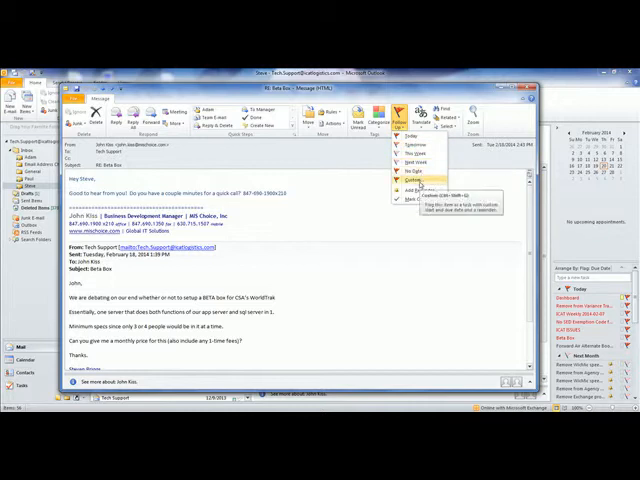
click(411, 191)
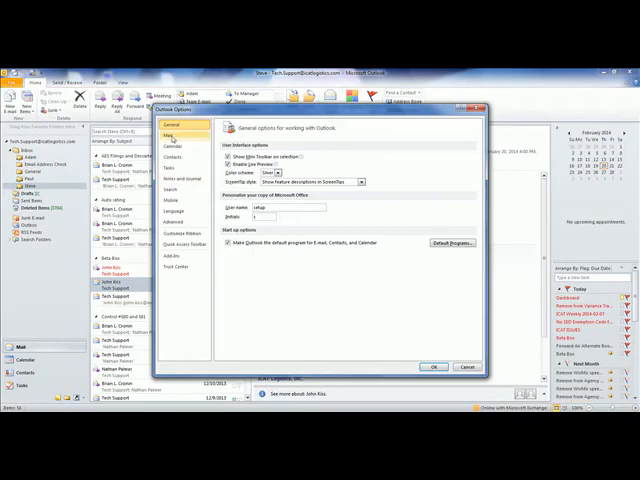
click(174, 135)
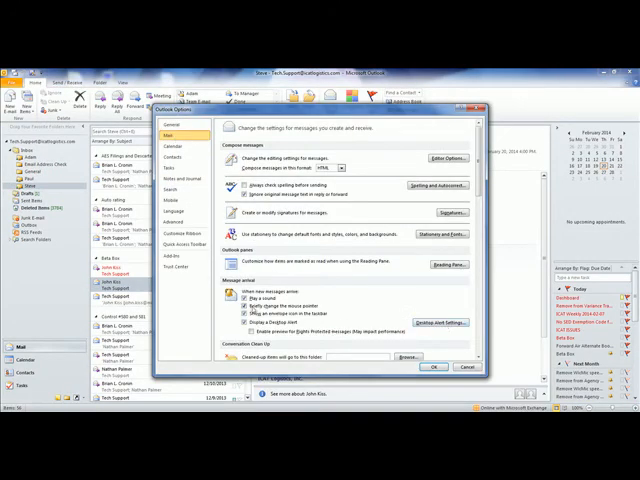